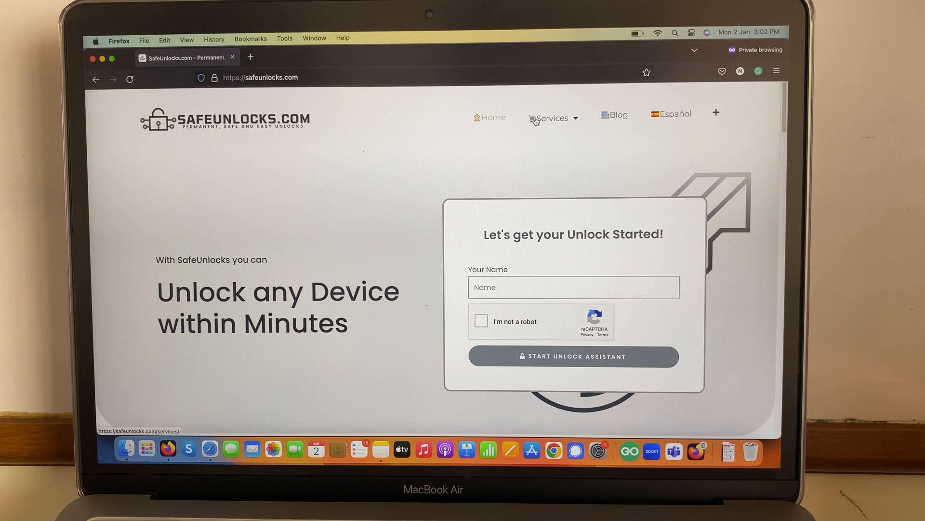
left_click(552, 116)
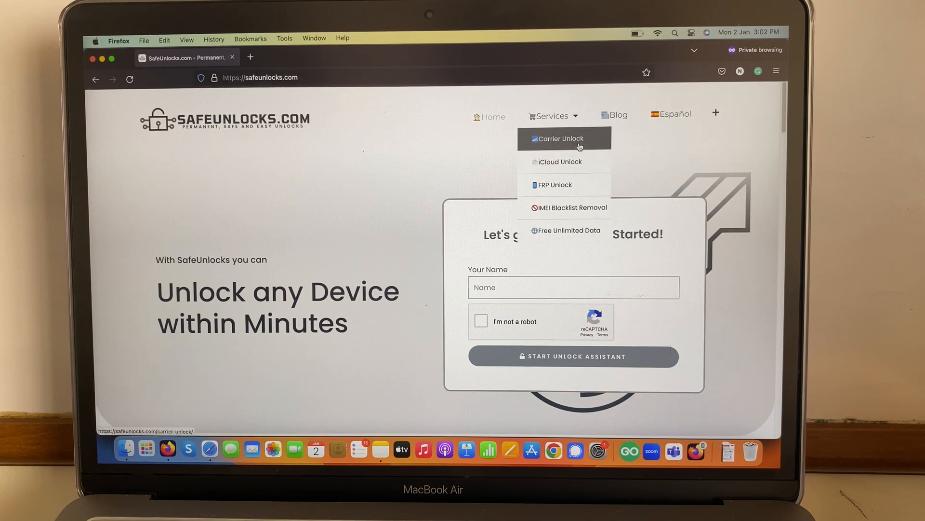
left_click(557, 138)
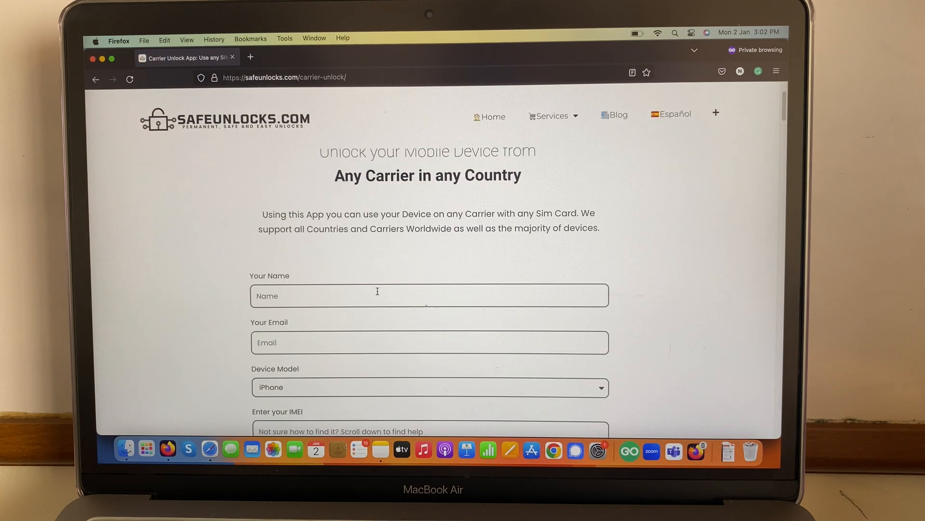
scroll("down", 3)
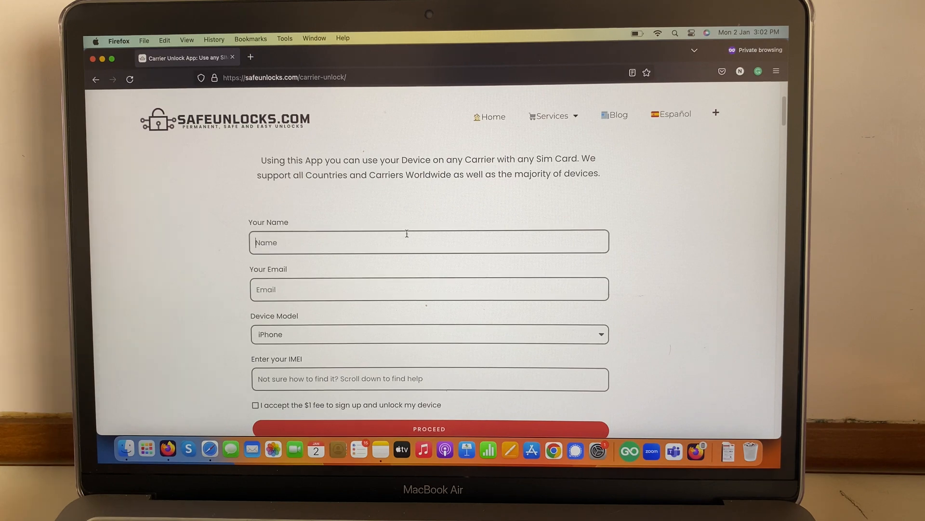
type("nick")
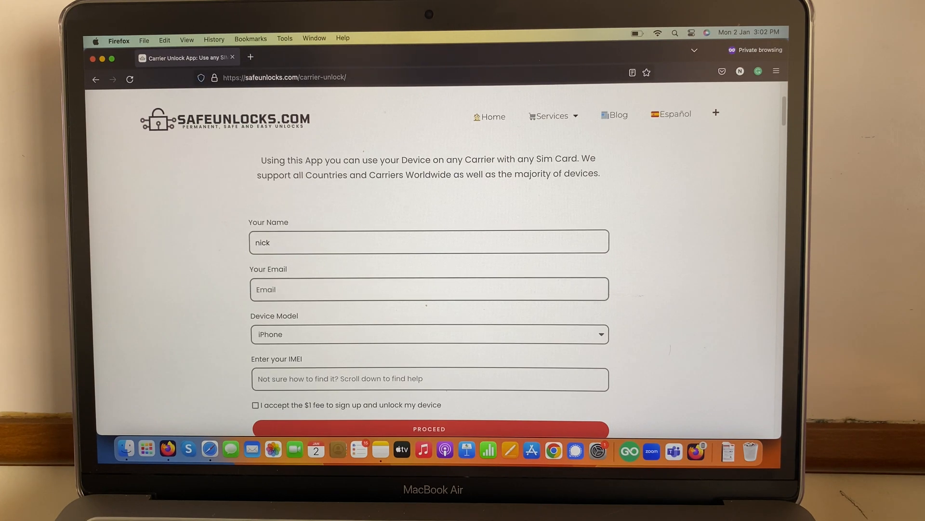
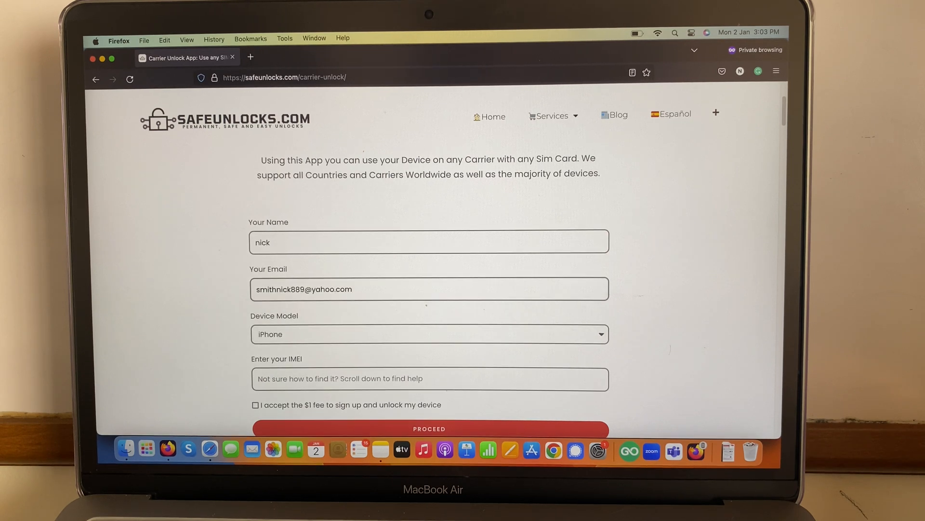
scroll("down", 3)
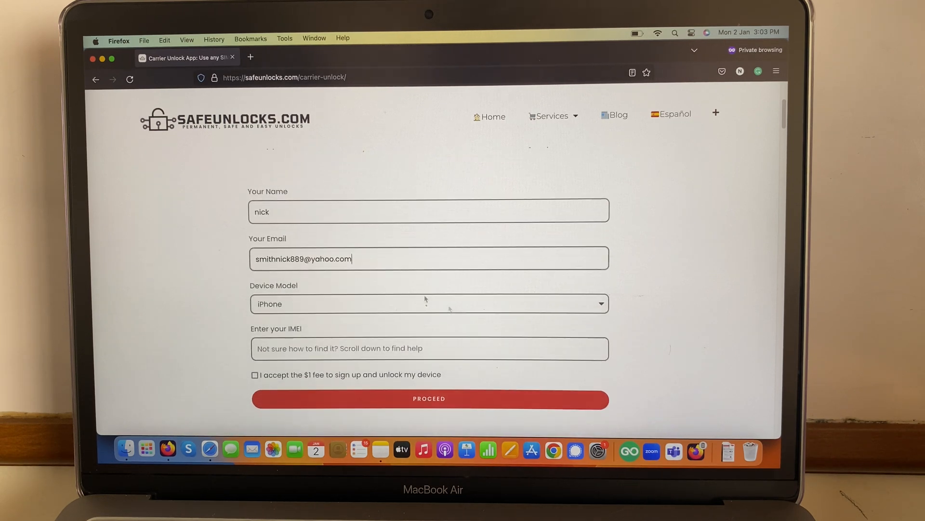
left_click(429, 303)
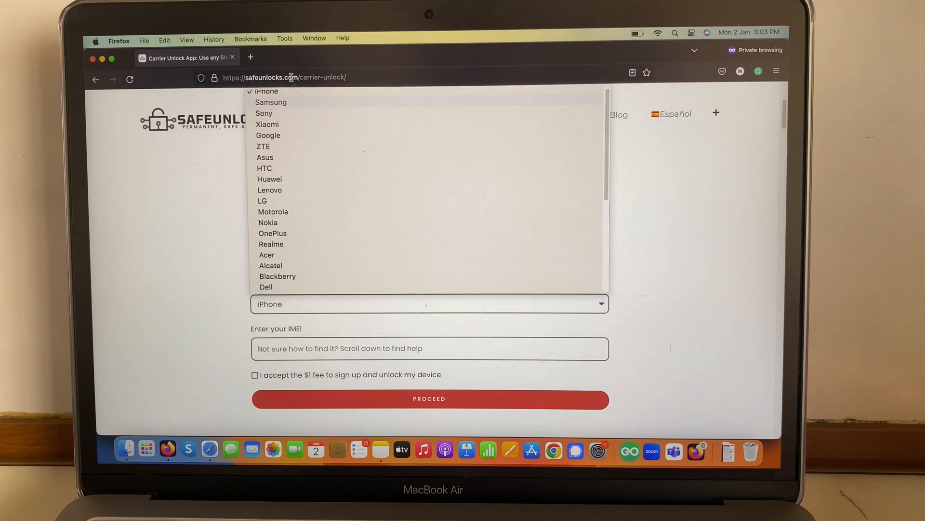
scroll("down", 3)
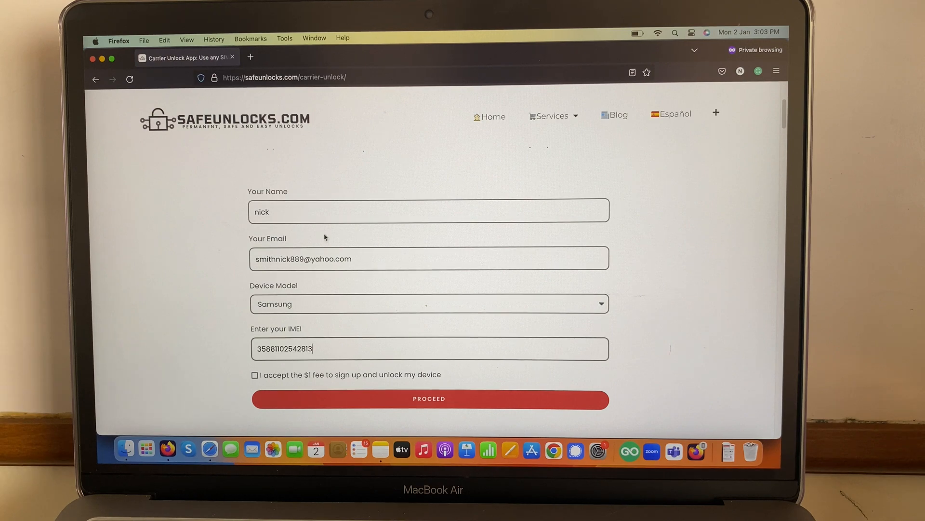
mouse_move(313, 384)
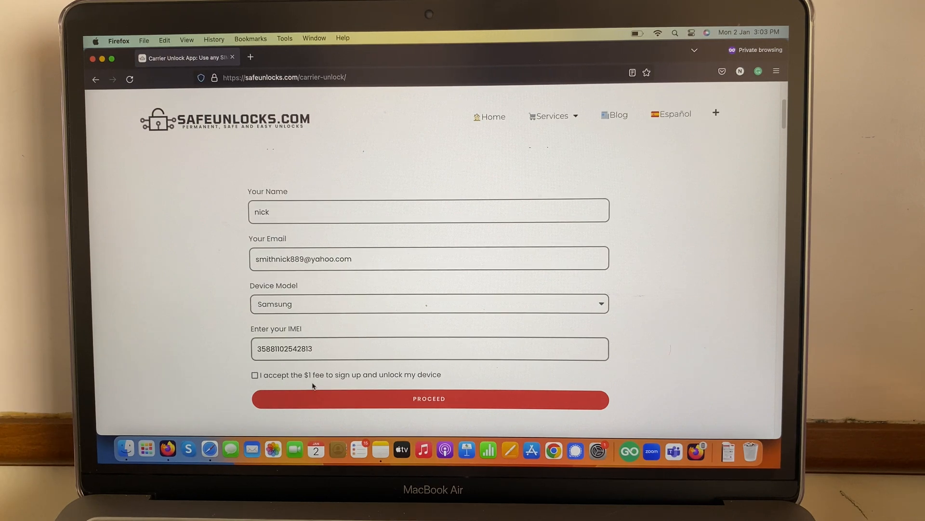
Accept the $1 fee, submit the order, and review the pending page requesting a membership ID.
left_click(255, 375)
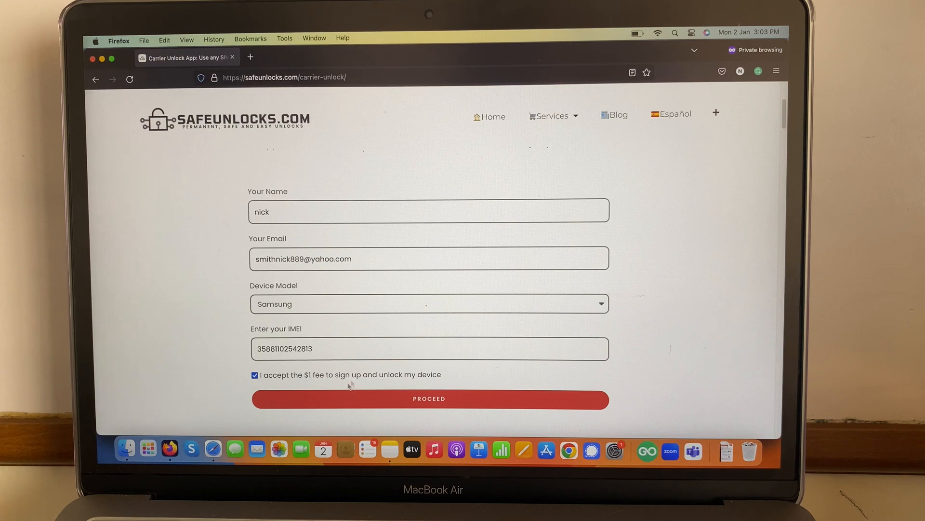
left_click(429, 399)
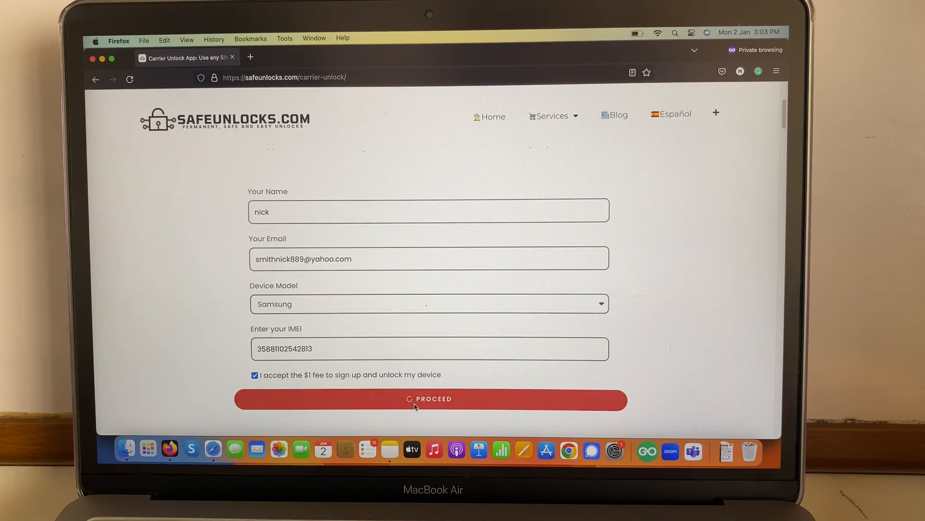
left_click(428, 399)
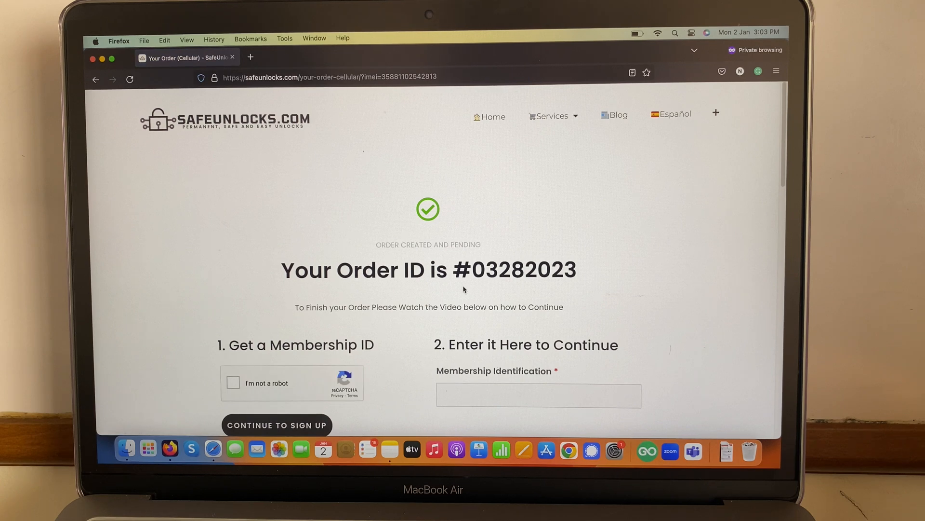
scroll("down", 3)
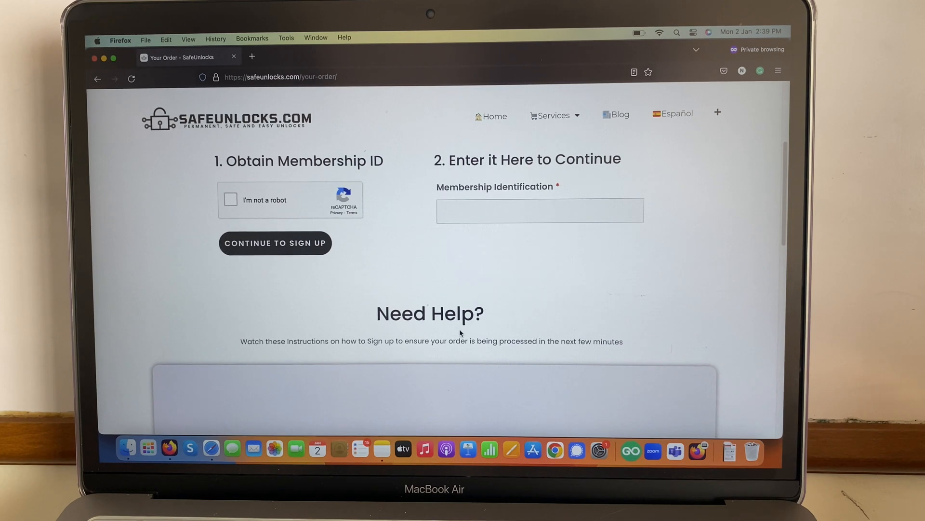
scroll("down", 3)
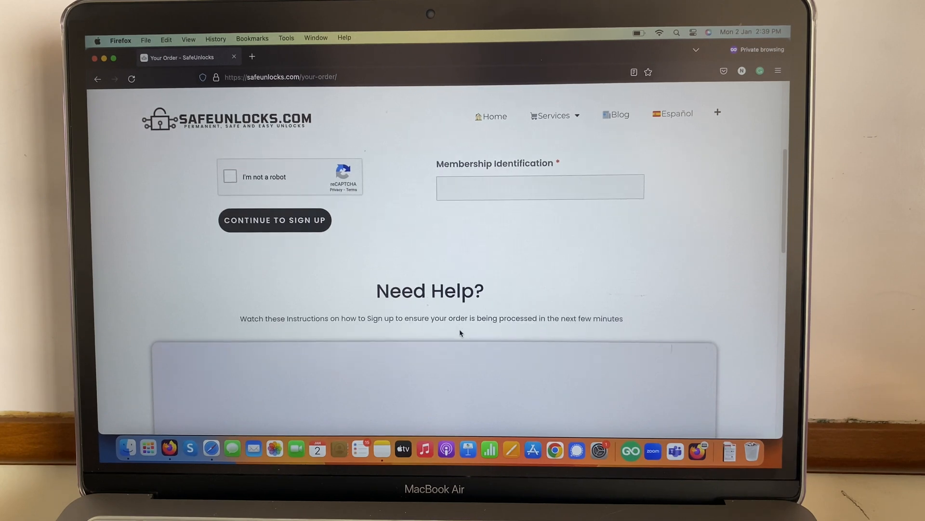
scroll("up", 3)
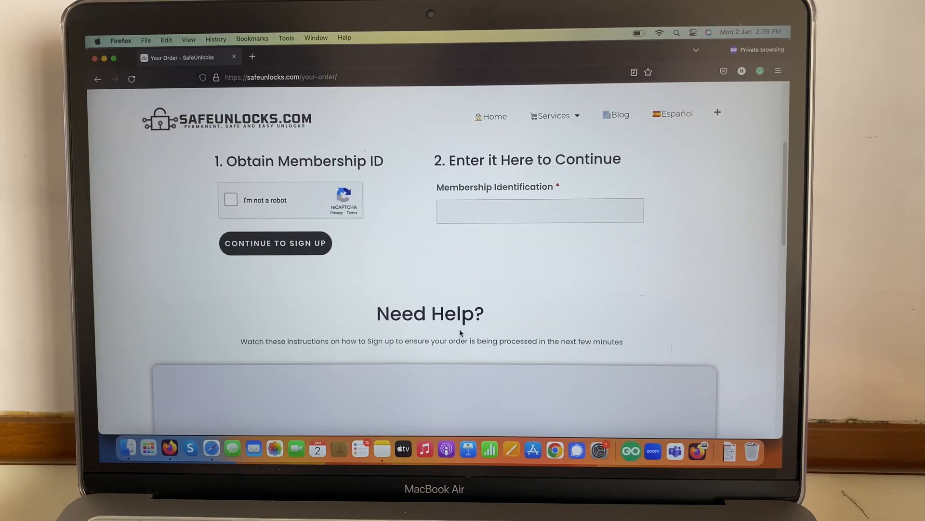
In Yahoo Mail, refresh the inbox and copy the membership ID from the 'ID is Ready!' email.
left_click(210, 449)
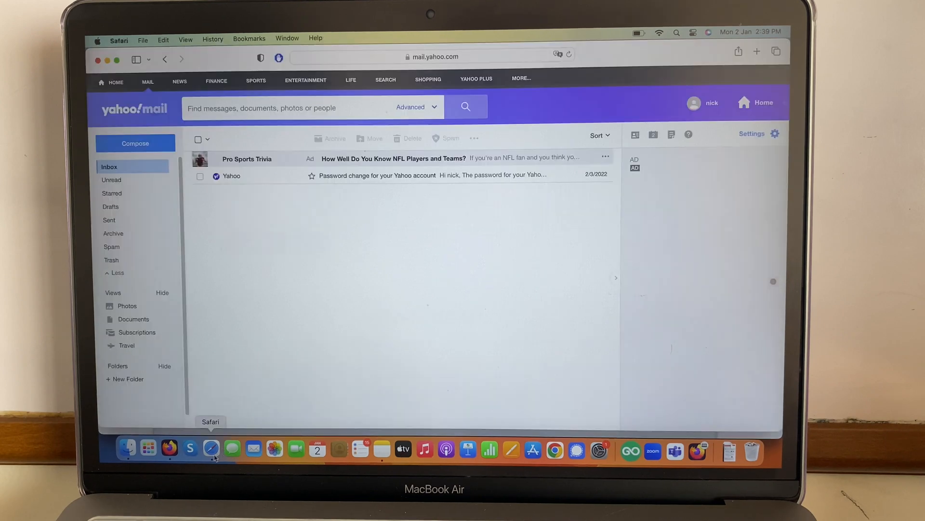
mouse_move(474, 278)
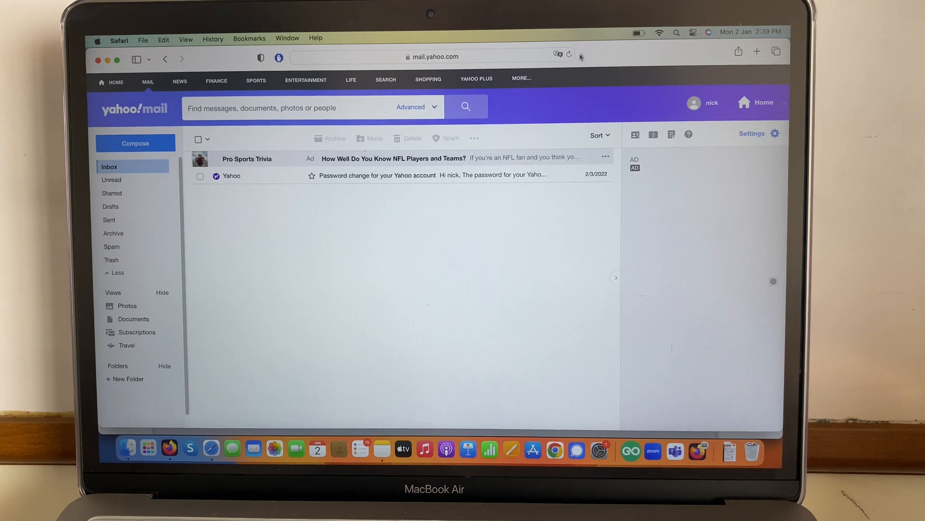
left_click(568, 56)
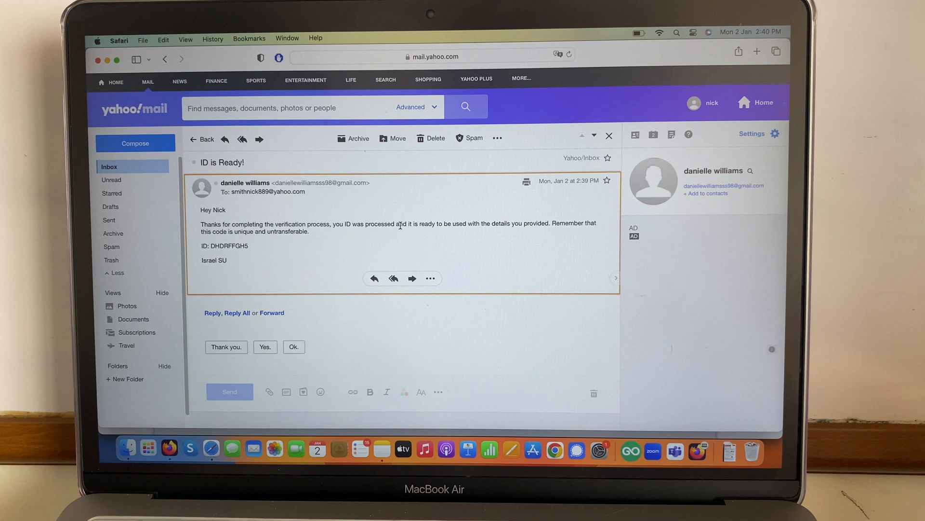
mouse_move(481, 231)
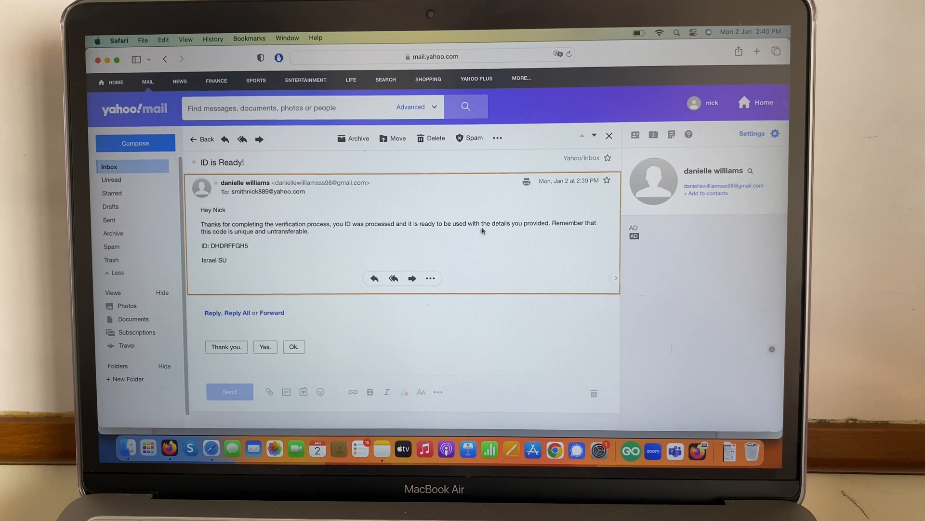
mouse_move(192, 244)
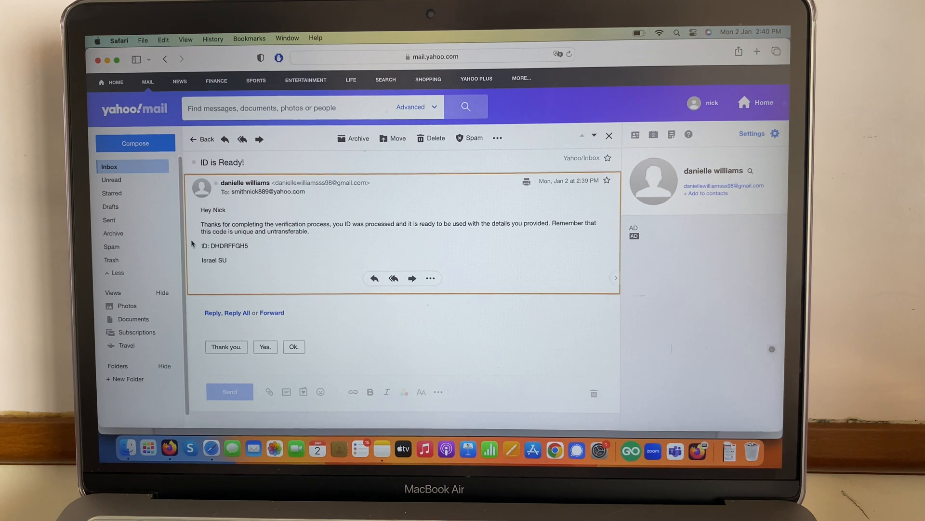
double_click(230, 245)
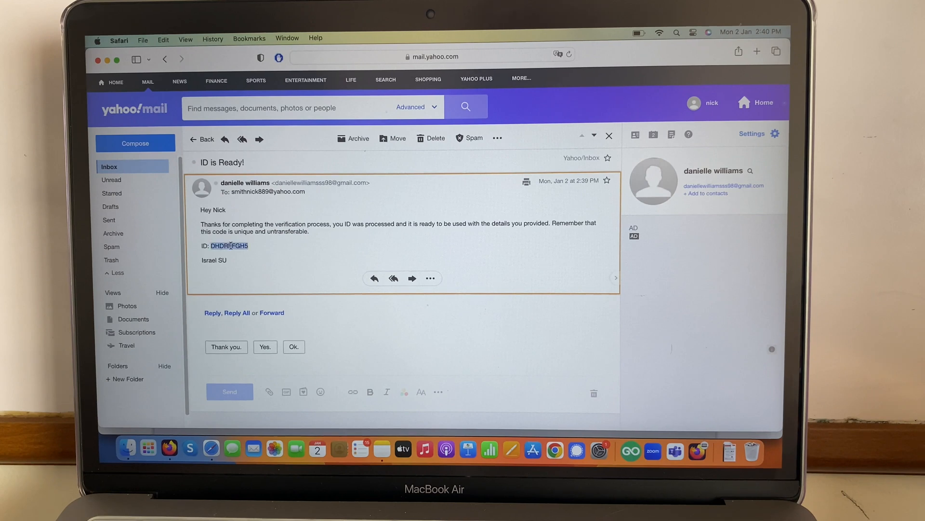
right_click(229, 244)
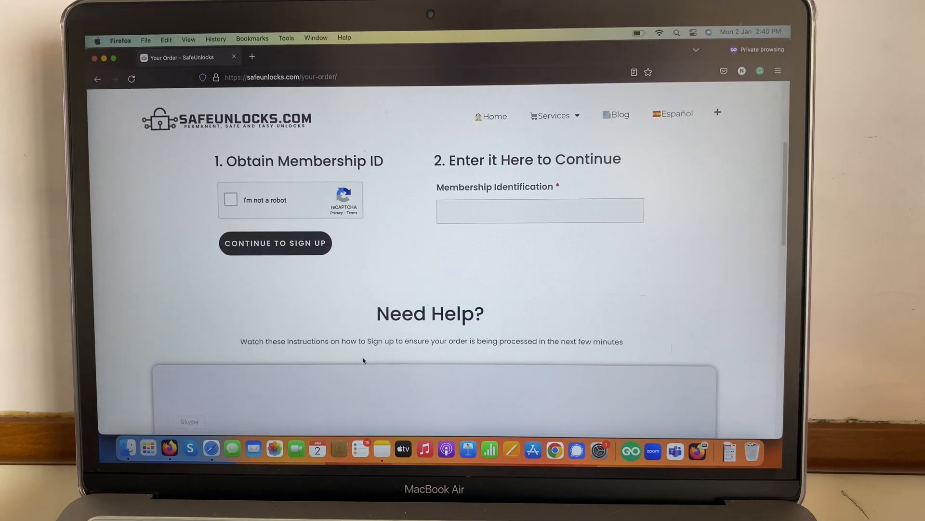
Paste the membership ID, start the order until it shows 'In Progress', and return to Yahoo Mail.
left_click(539, 211)
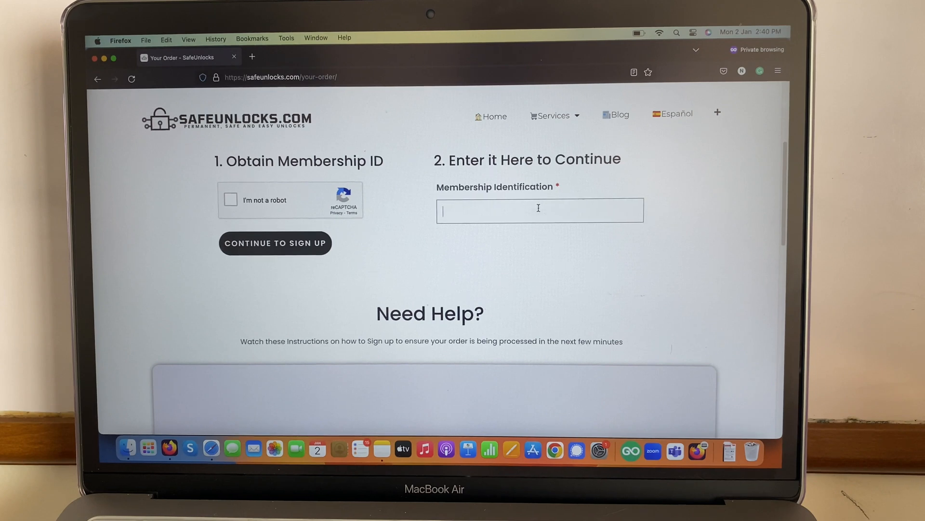
right_click(538, 210)
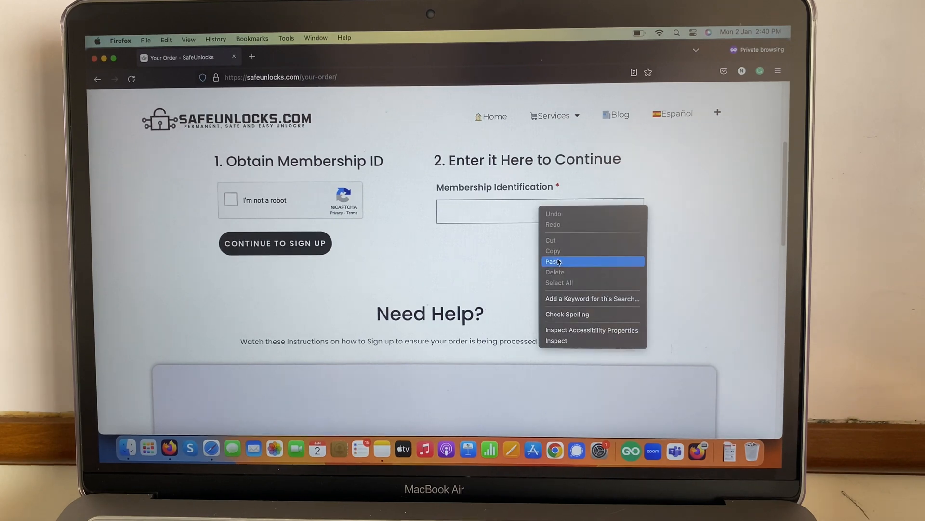
left_click(553, 262)
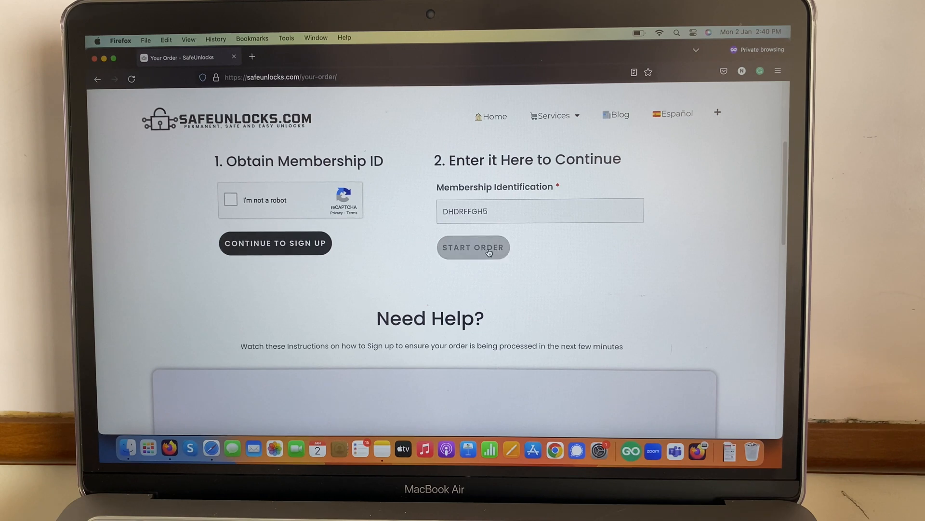
left_click(473, 247)
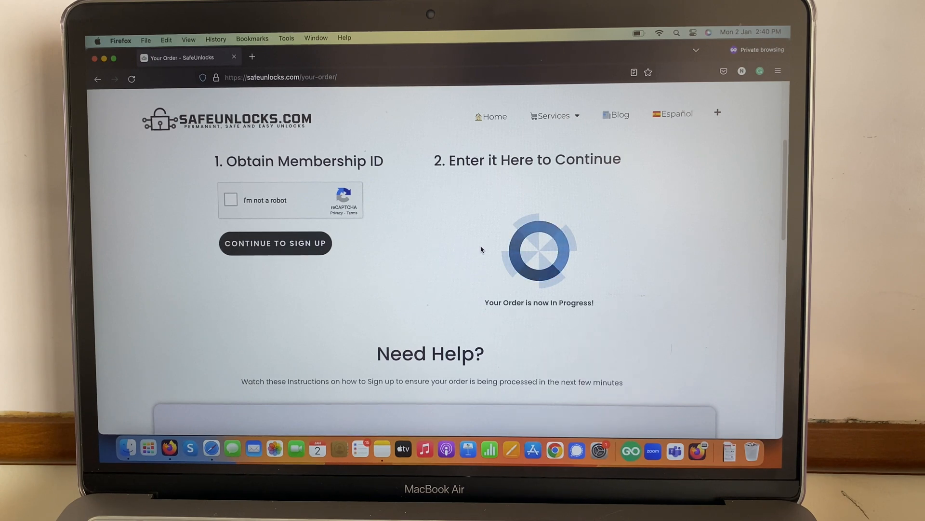
mouse_move(211, 449)
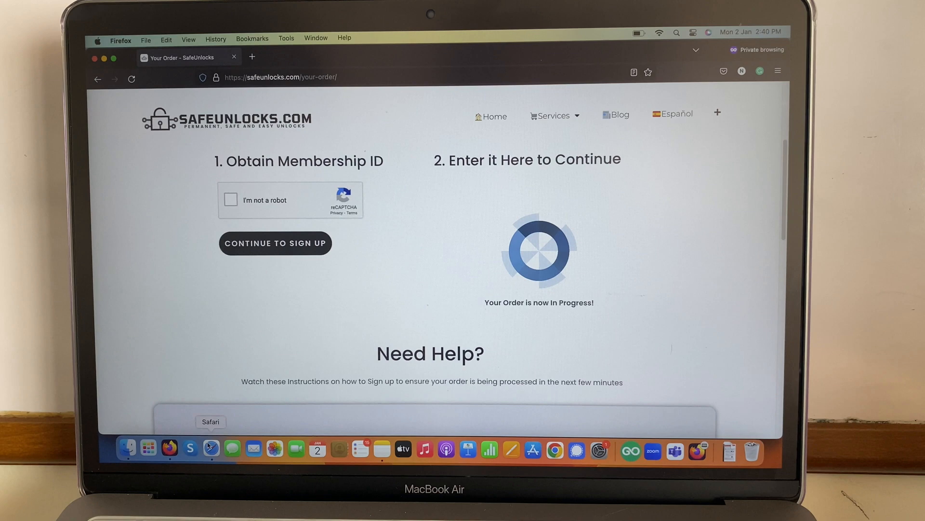
left_click(210, 449)
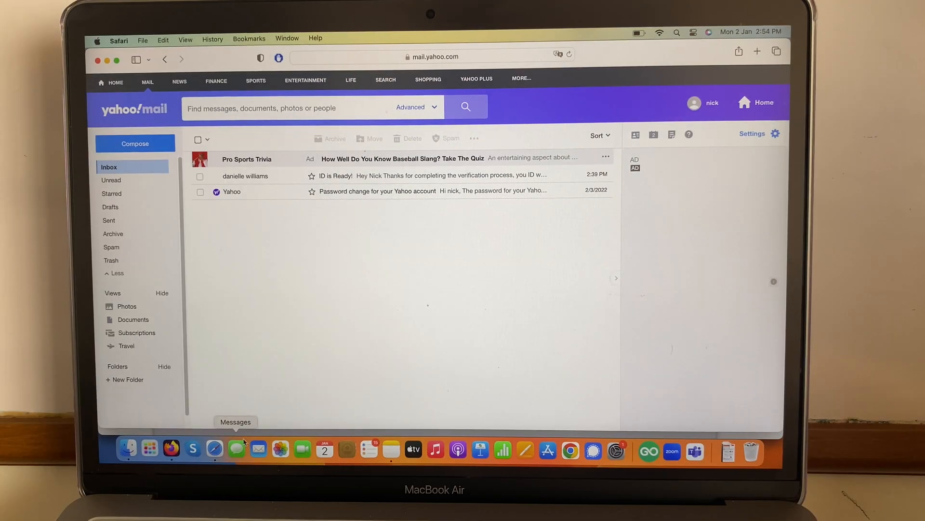
mouse_move(110, 247)
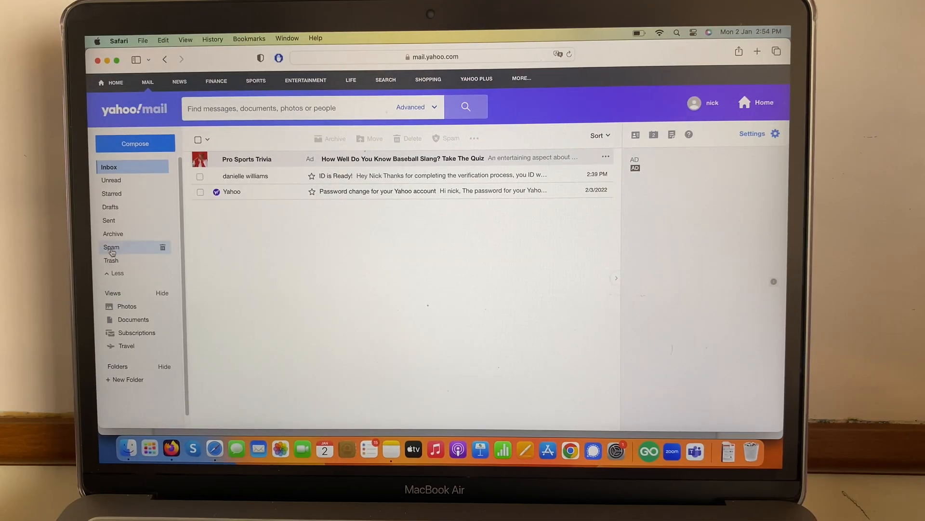
Open the 'Samsung device fully unlocked!' email from the Spam folder.
left_click(110, 247)
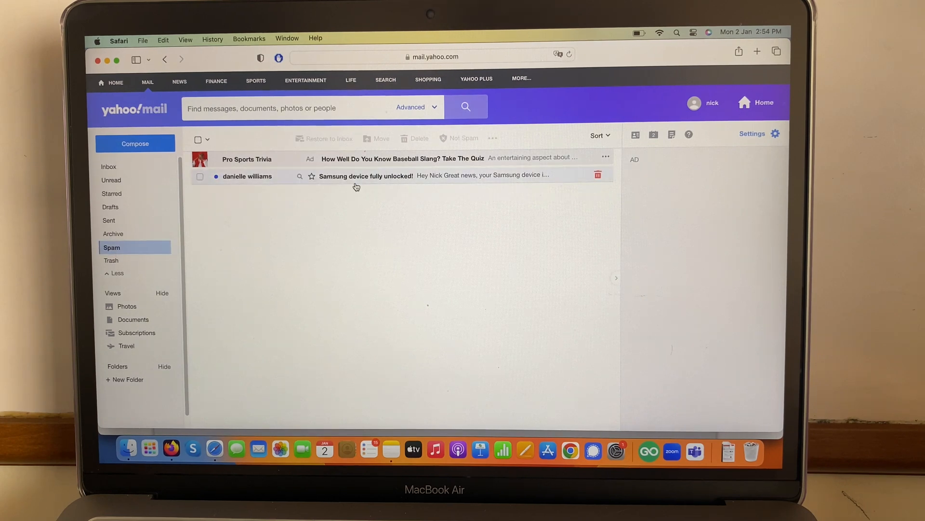
left_click(366, 174)
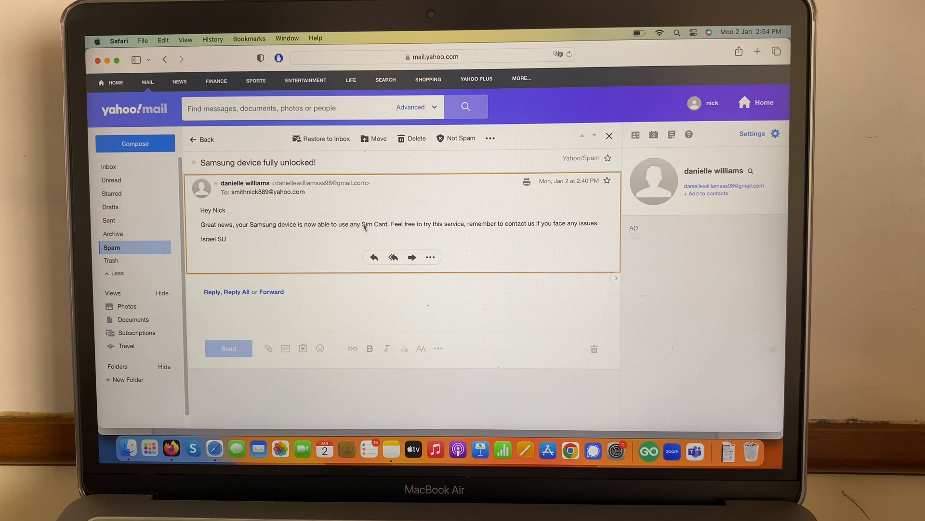